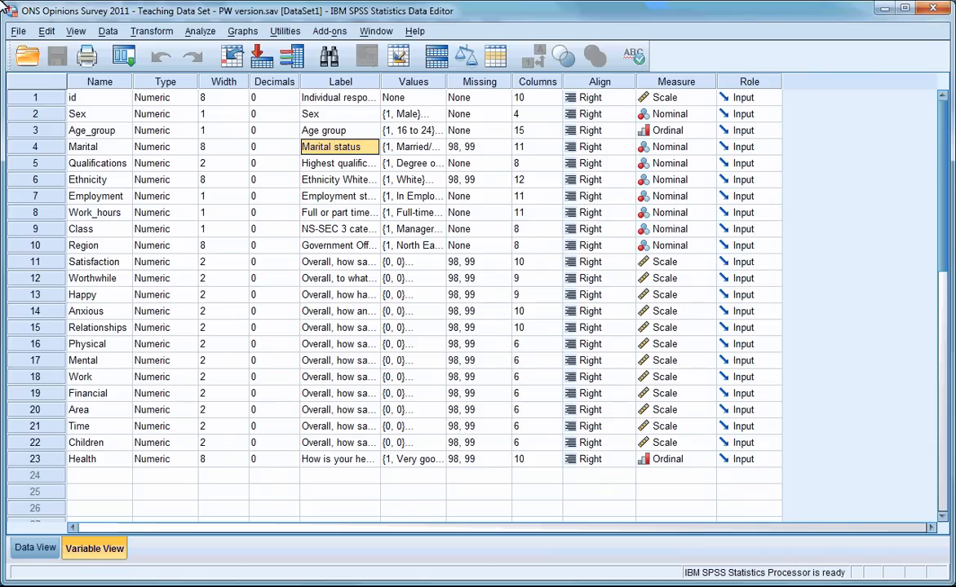
mouse_move(145, 11)
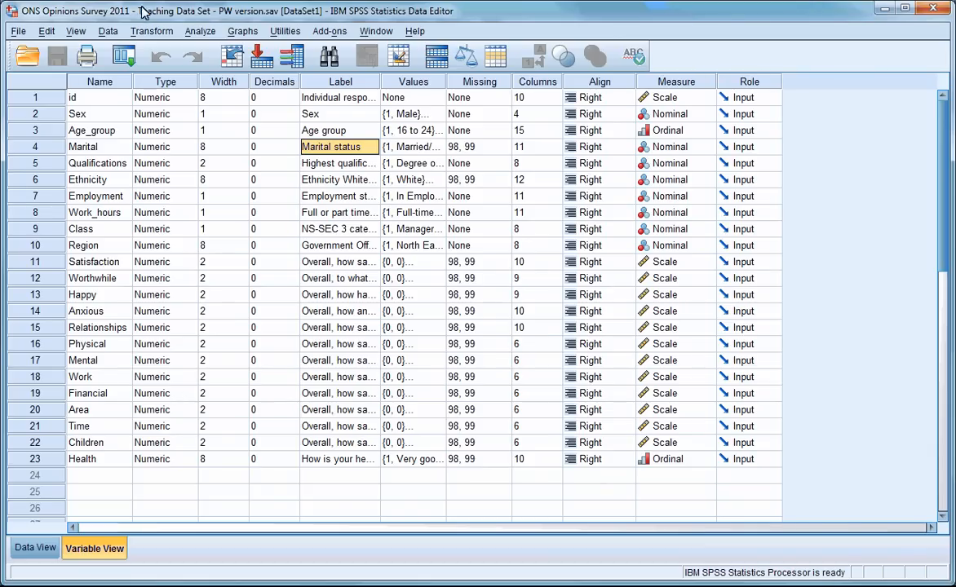
- Open the Analyze > Descriptive Statistics submenu for the ONS Opinions Survey 2011 data
left_click(200, 31)
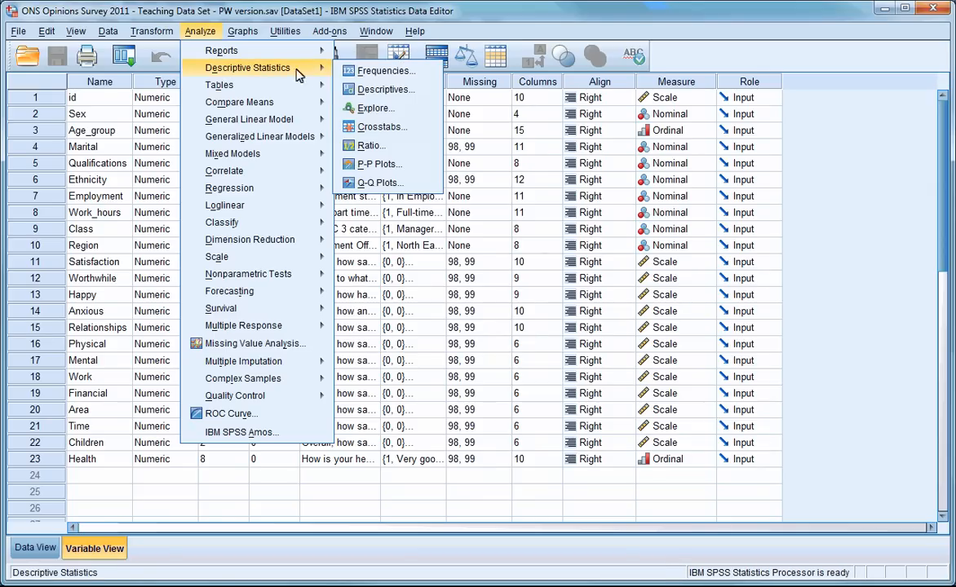
mouse_move(383, 132)
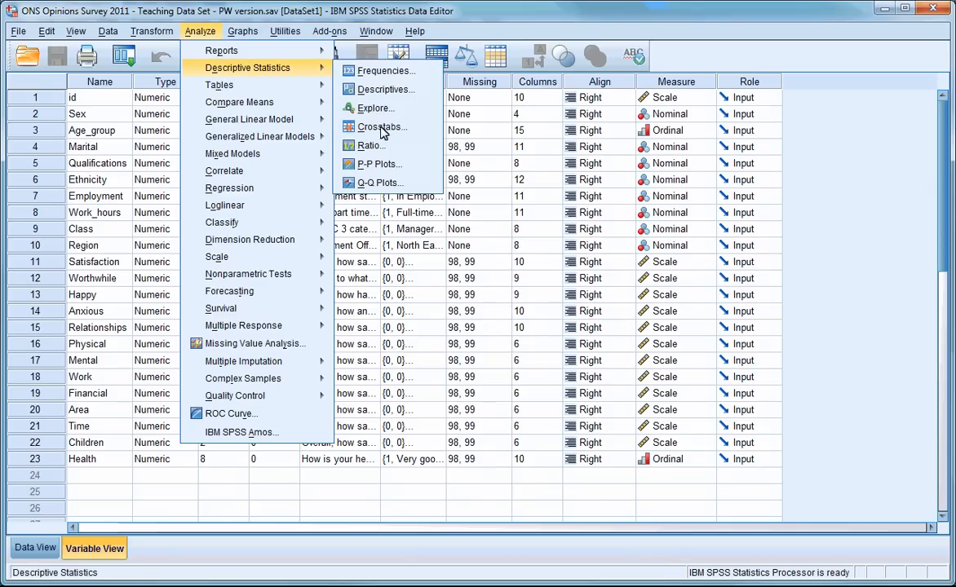
- Crosstab Government Office Region in rows against general health in columns, then run it
left_click(380, 127)
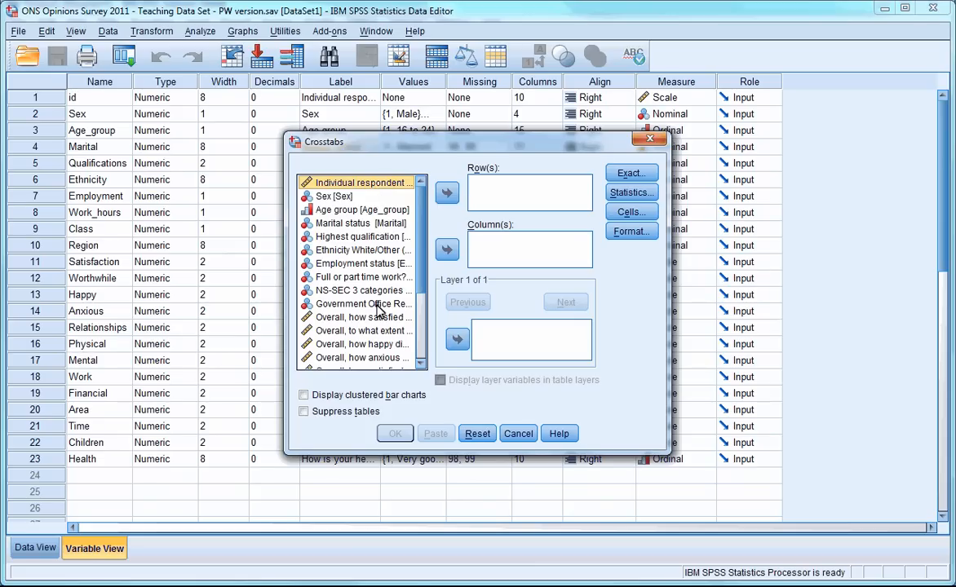
left_click(362, 304)
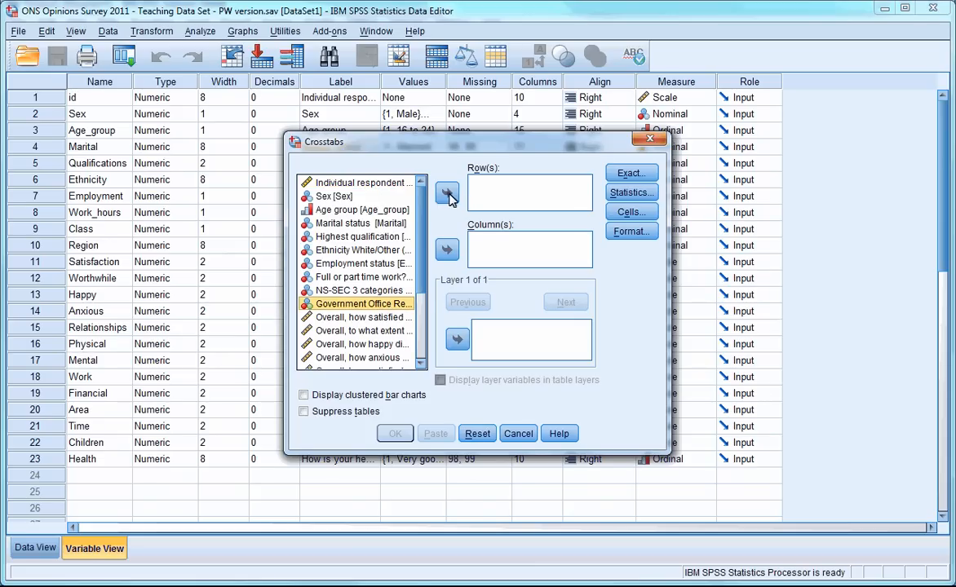
left_click(447, 193)
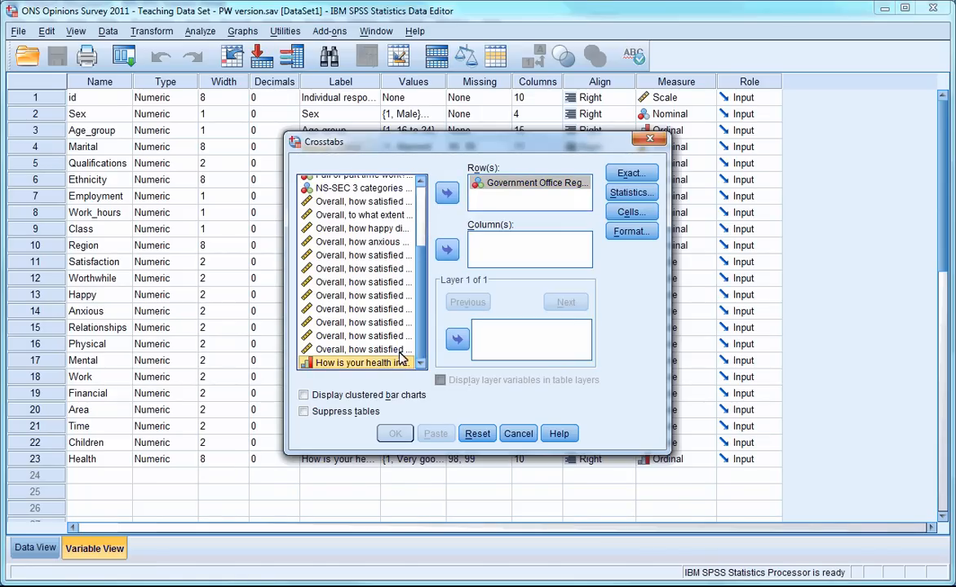
mouse_move(447, 250)
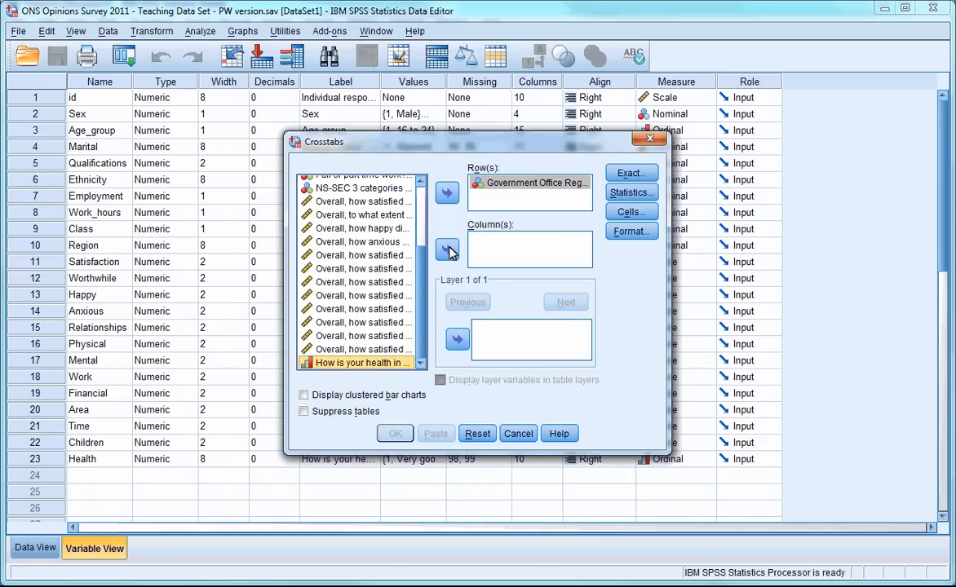
left_click(448, 249)
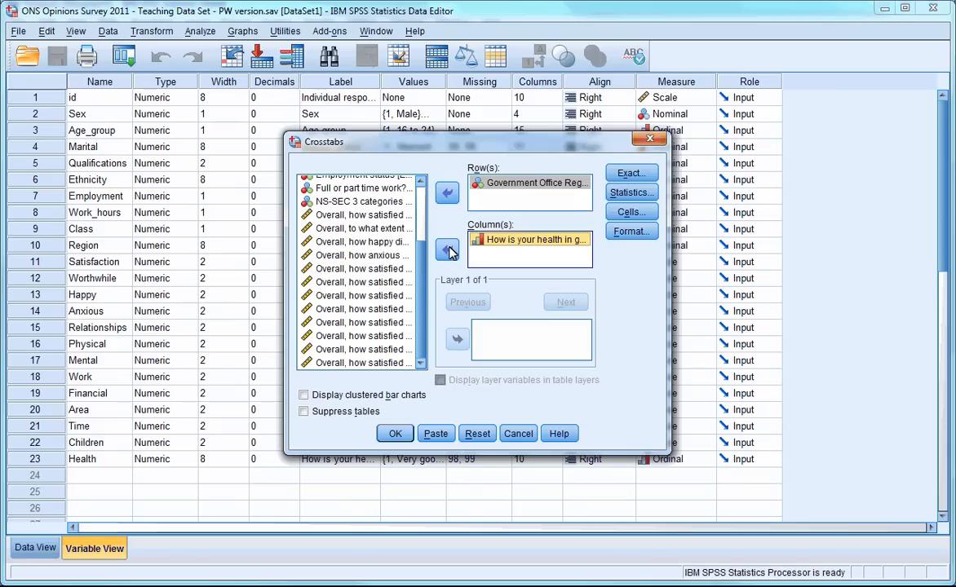
mouse_move(395, 426)
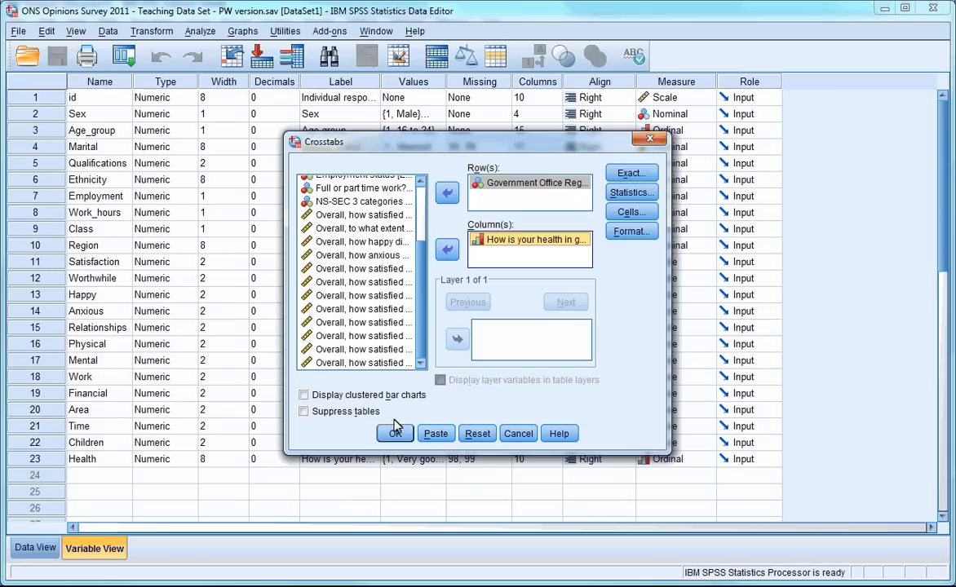
left_click(395, 433)
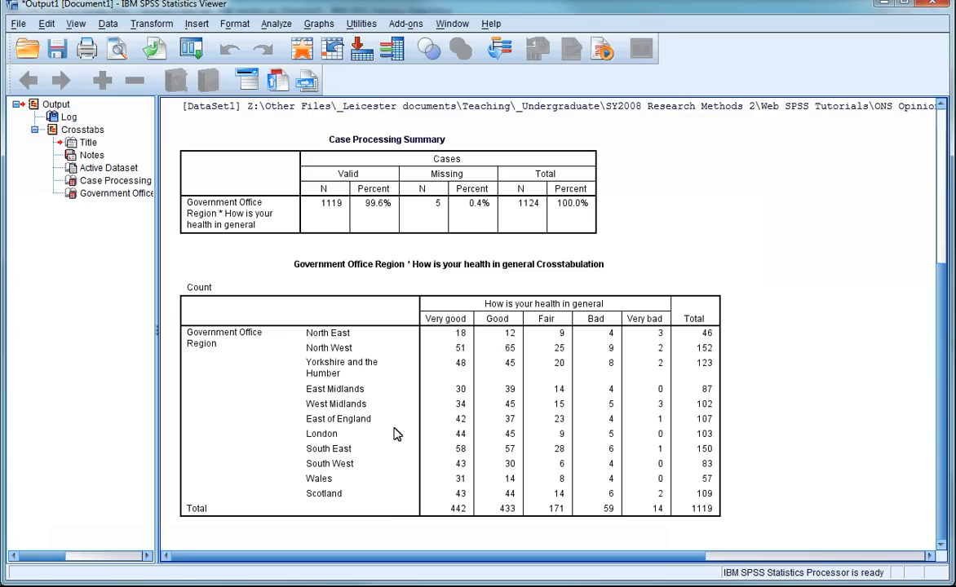
mouse_move(347, 404)
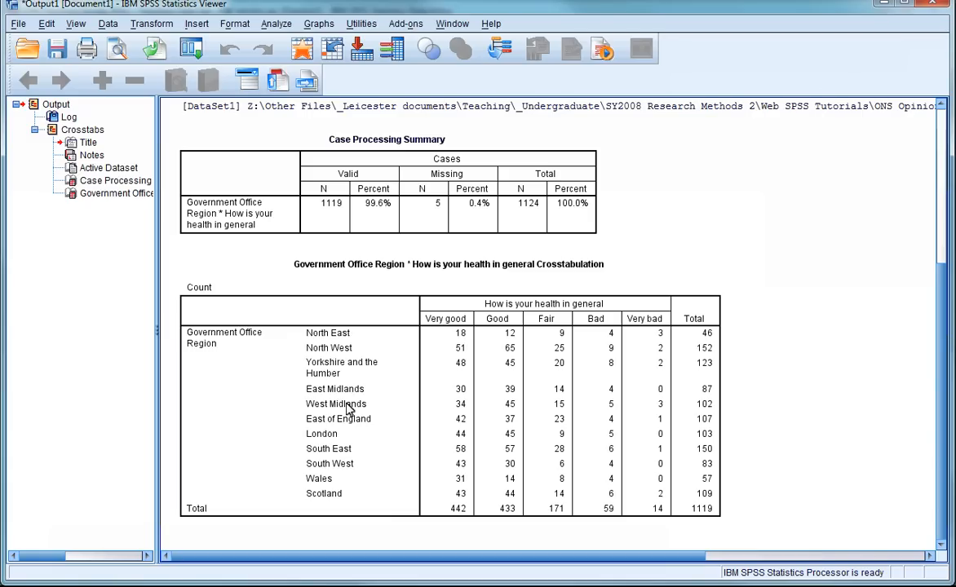
mouse_move(284, 28)
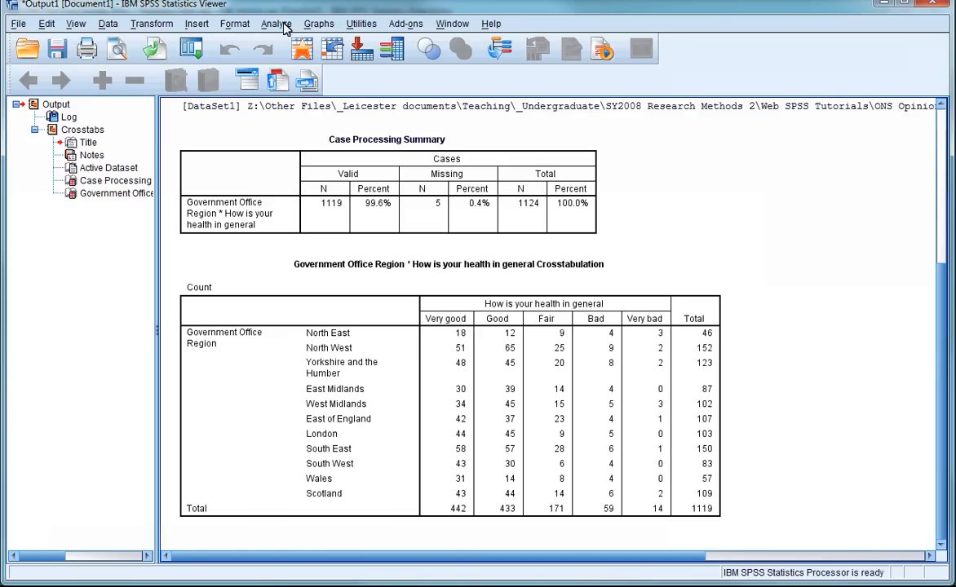
- Rerun the crosstab with Observed counts turned off and Row percentages shown
left_click(276, 23)
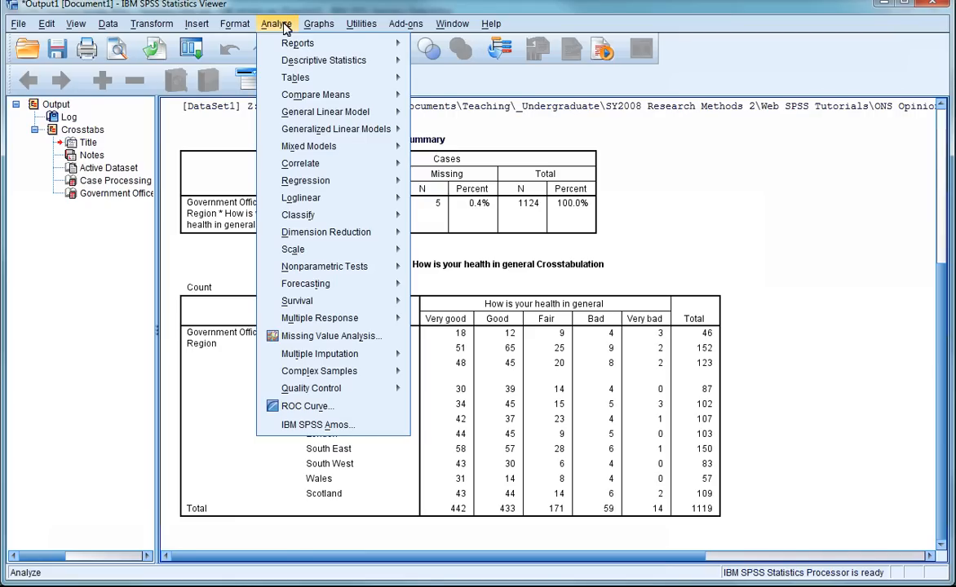
mouse_move(449, 86)
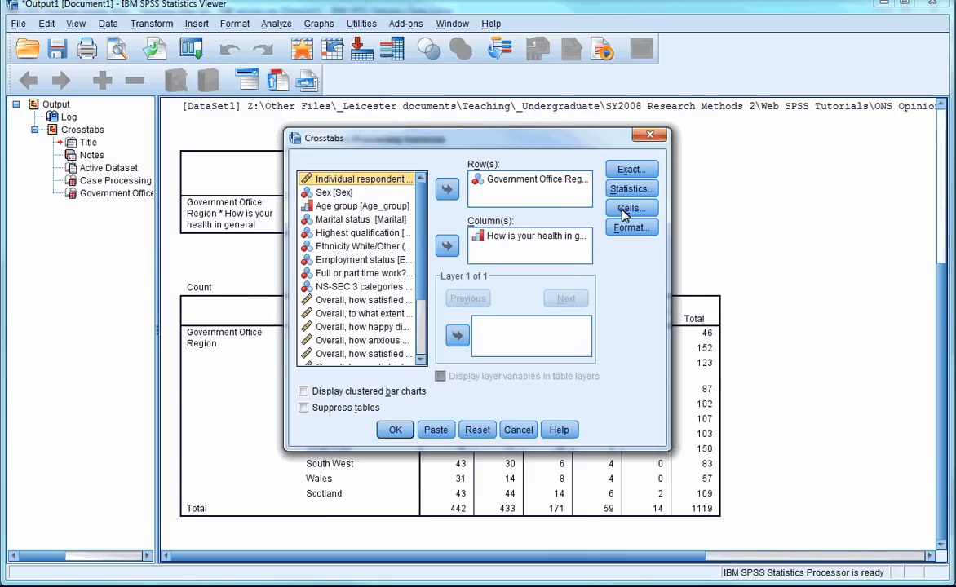
left_click(631, 208)
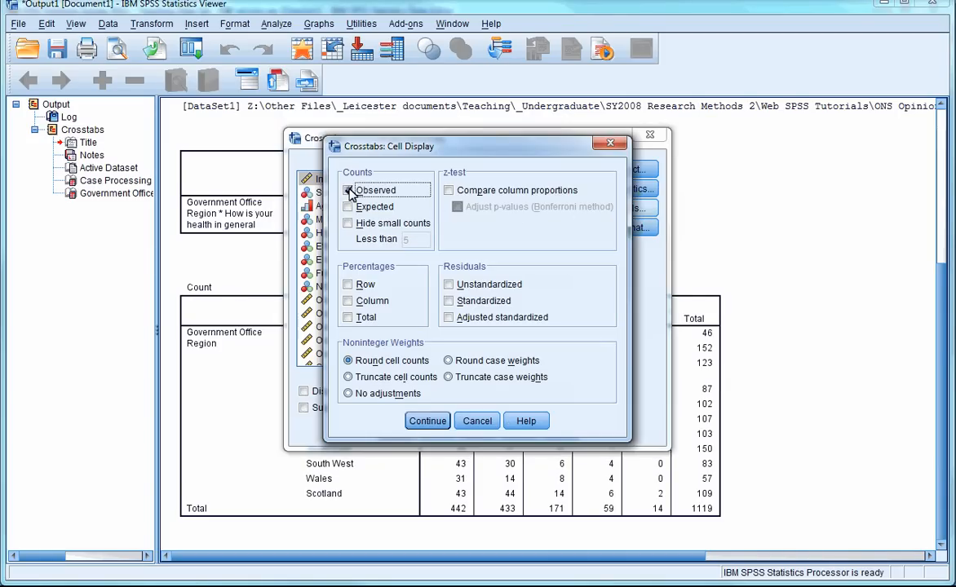
left_click(349, 190)
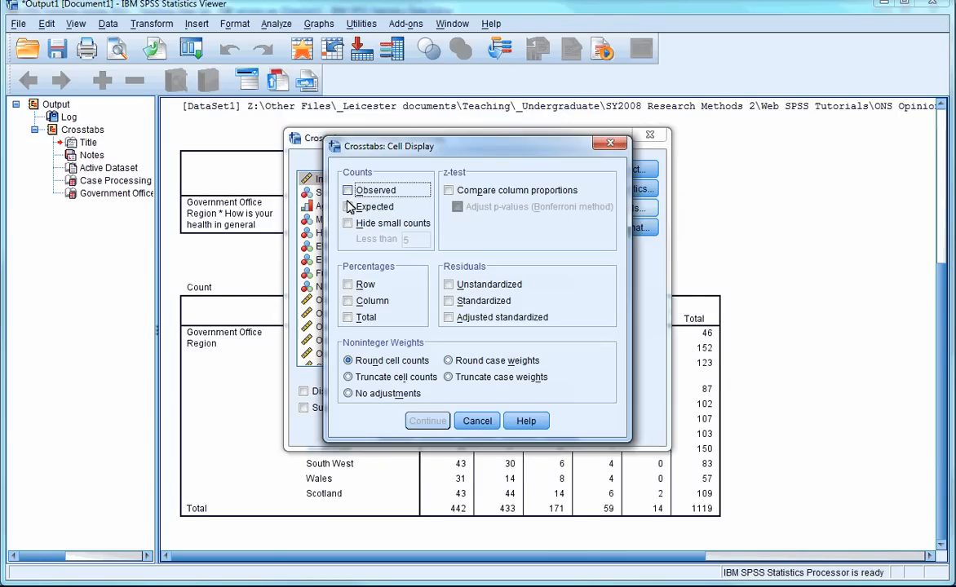
left_click(349, 284)
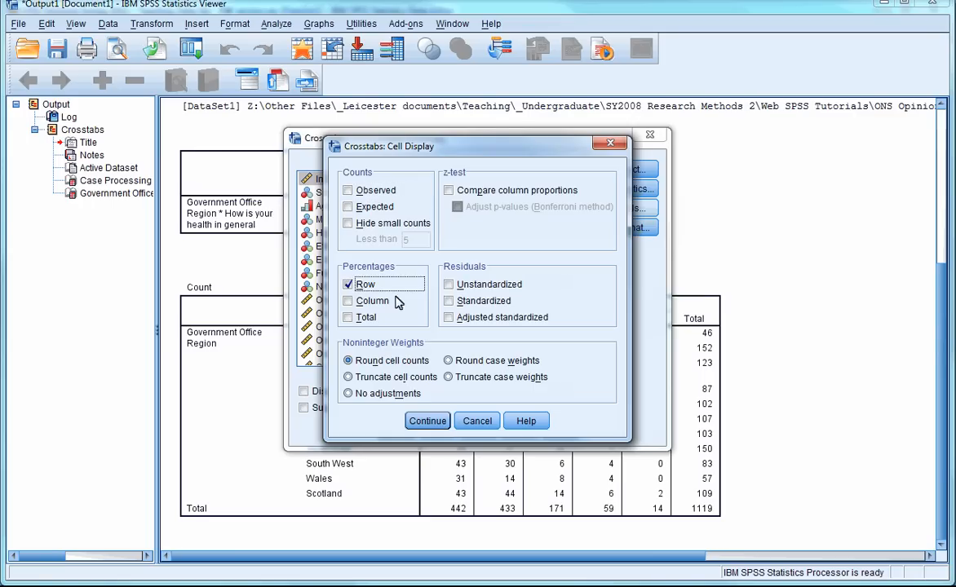
mouse_move(427, 421)
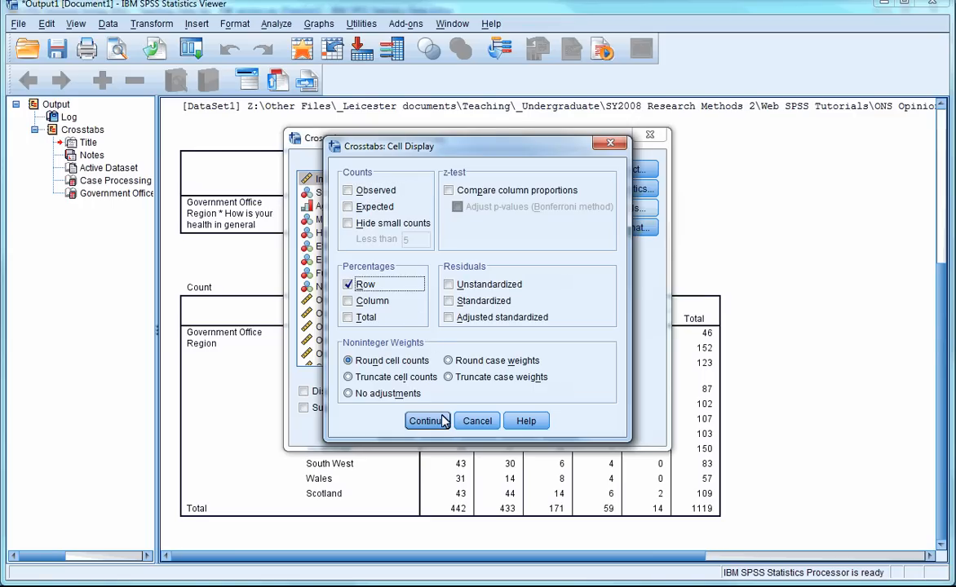
left_click(424, 421)
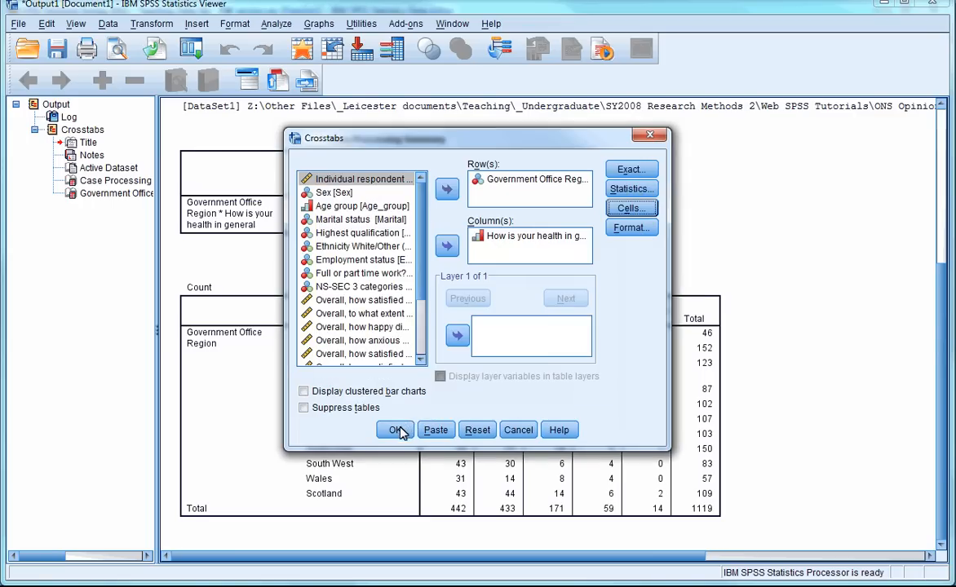
left_click(395, 430)
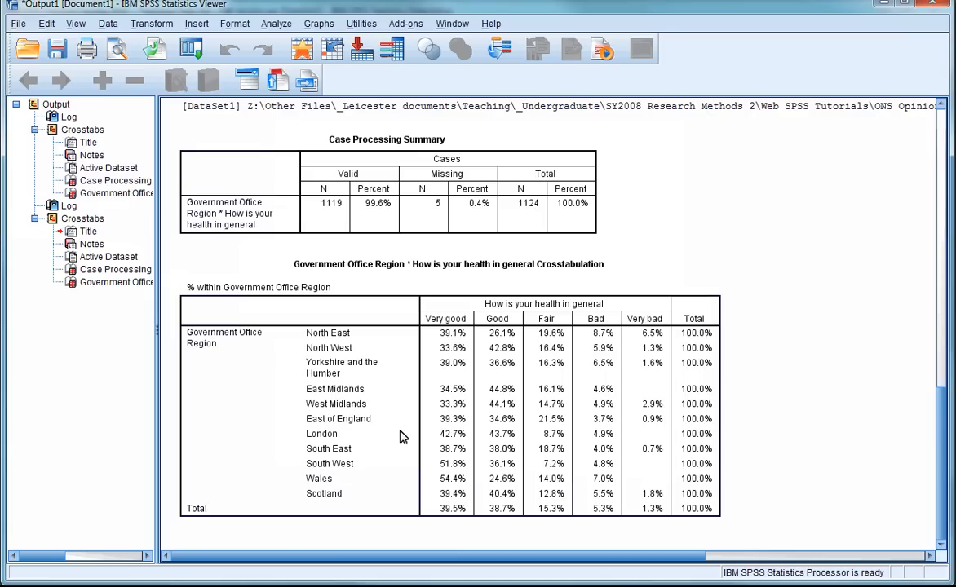
mouse_move(282, 206)
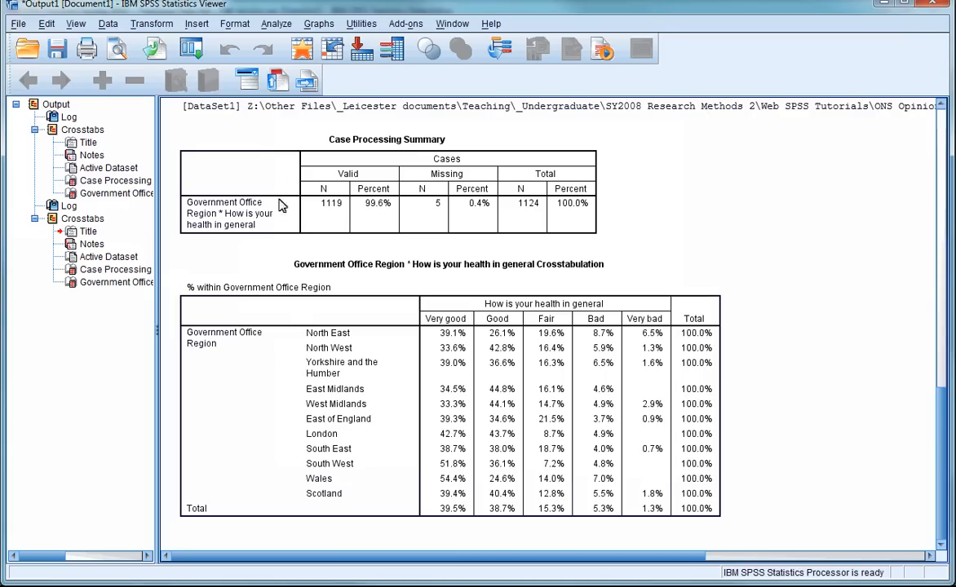
- Rerun the crosstab with Observed and Expected counts selected as cell displays
left_click(276, 23)
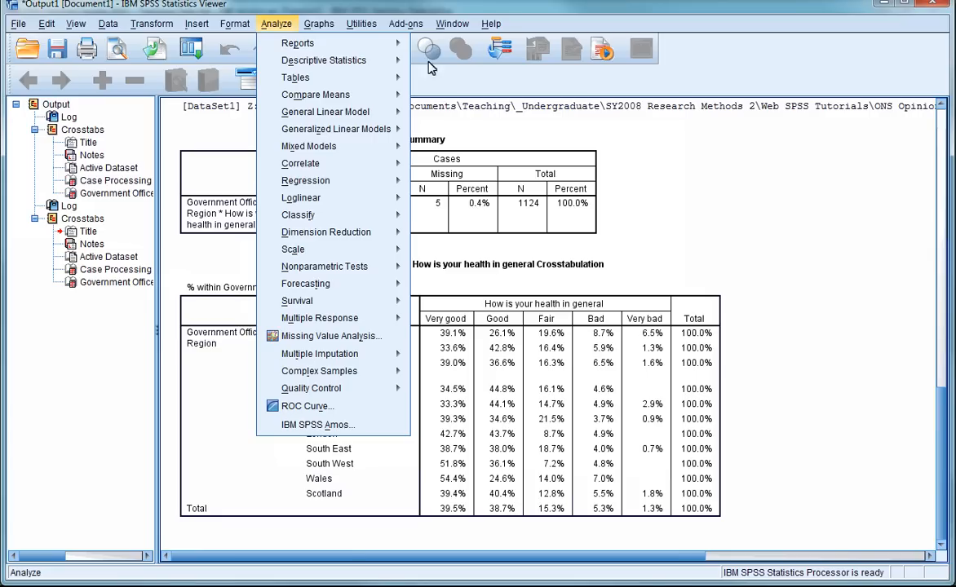
mouse_move(459, 124)
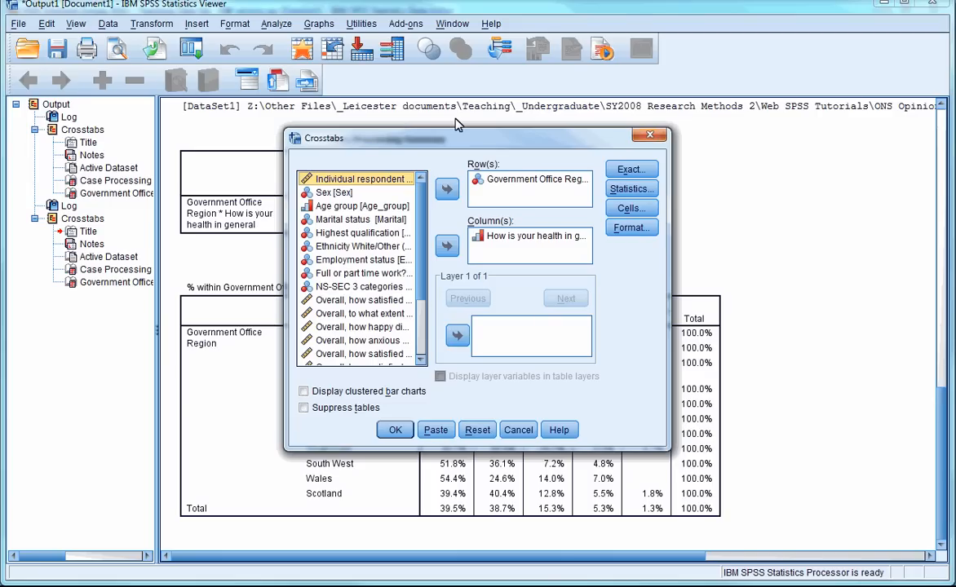
mouse_move(580, 145)
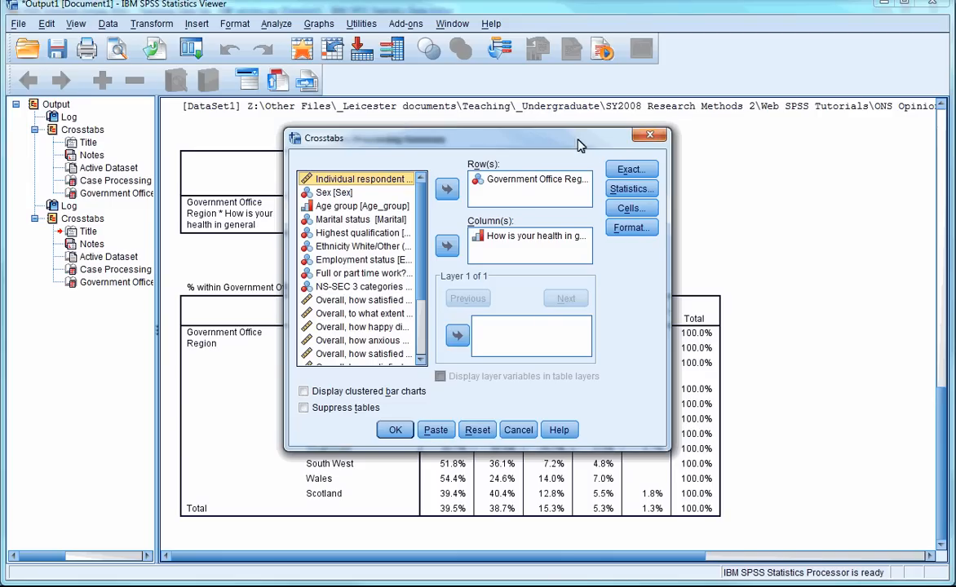
left_click(631, 208)
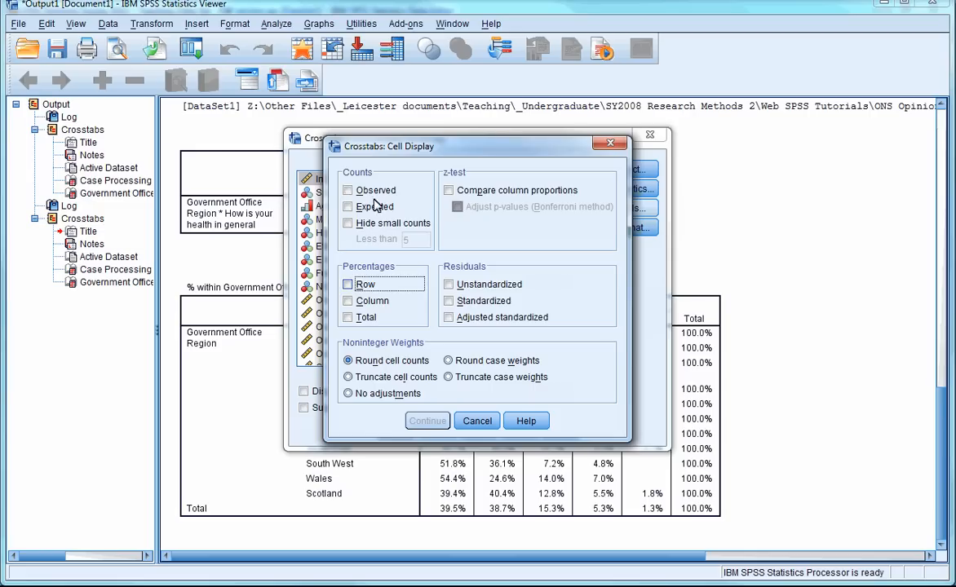
left_click(349, 190)
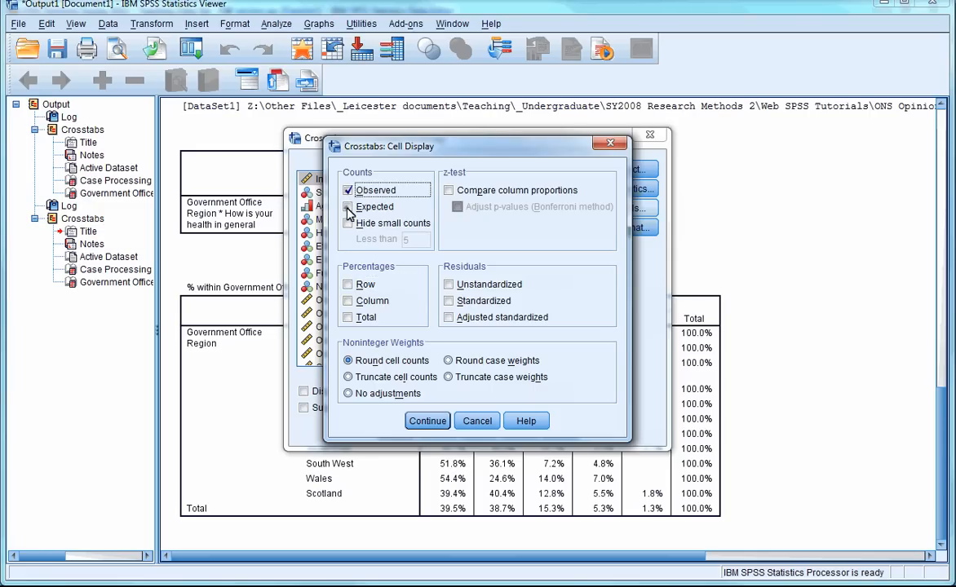
left_click(348, 206)
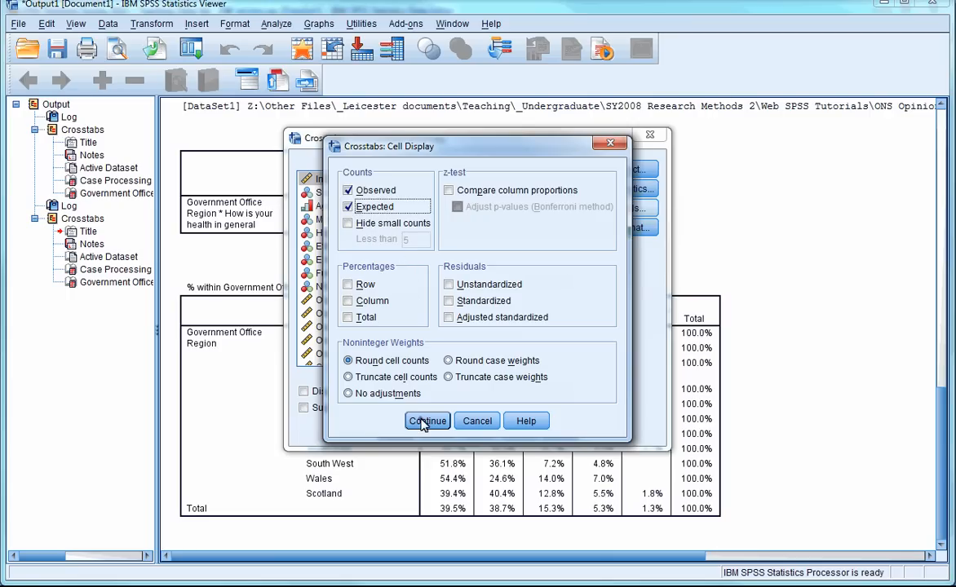
left_click(427, 420)
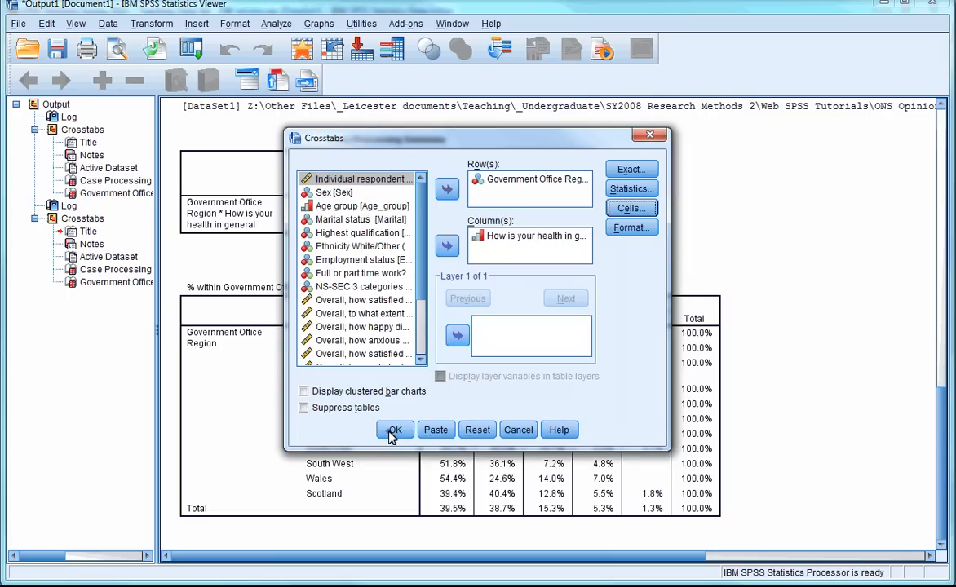
left_click(394, 429)
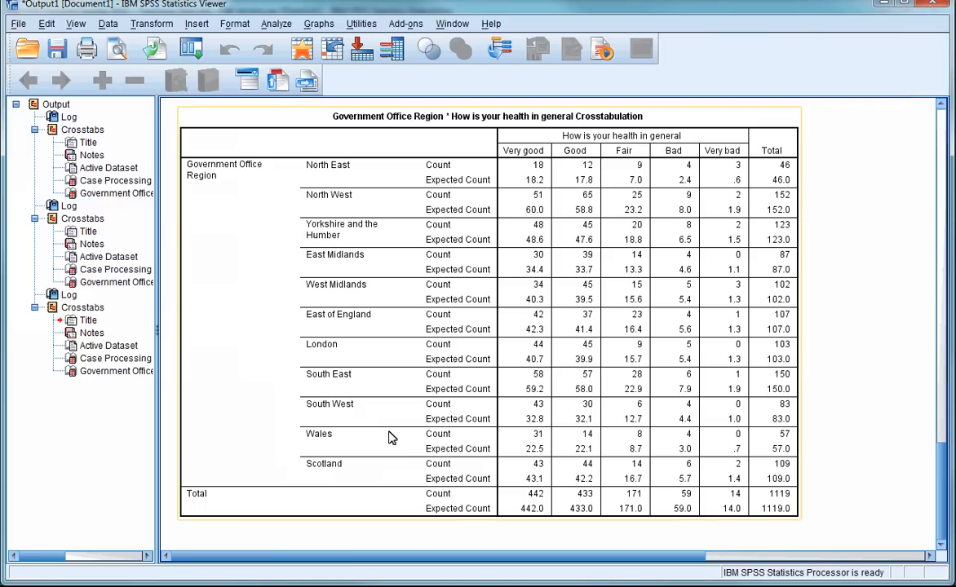
mouse_move(412, 412)
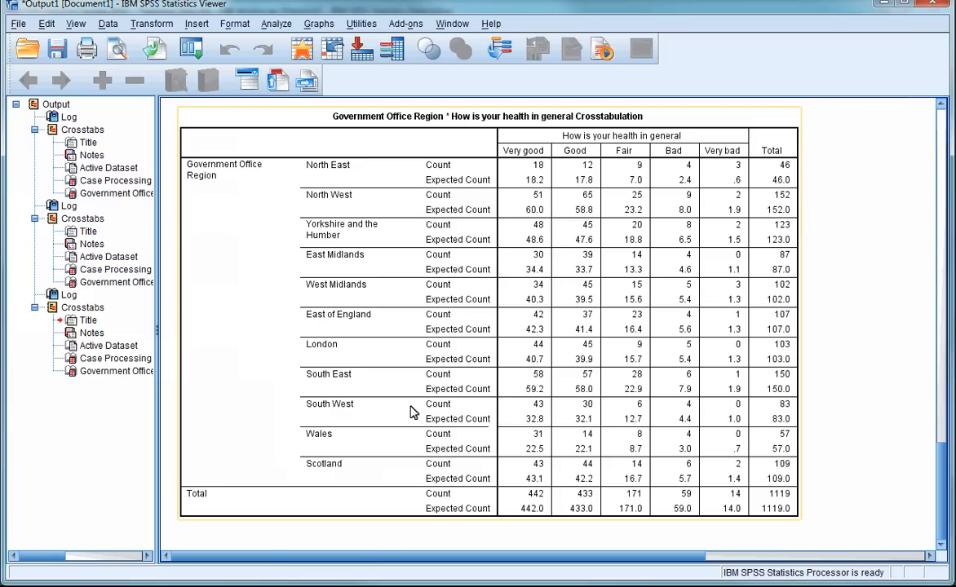
mouse_move(477, 405)
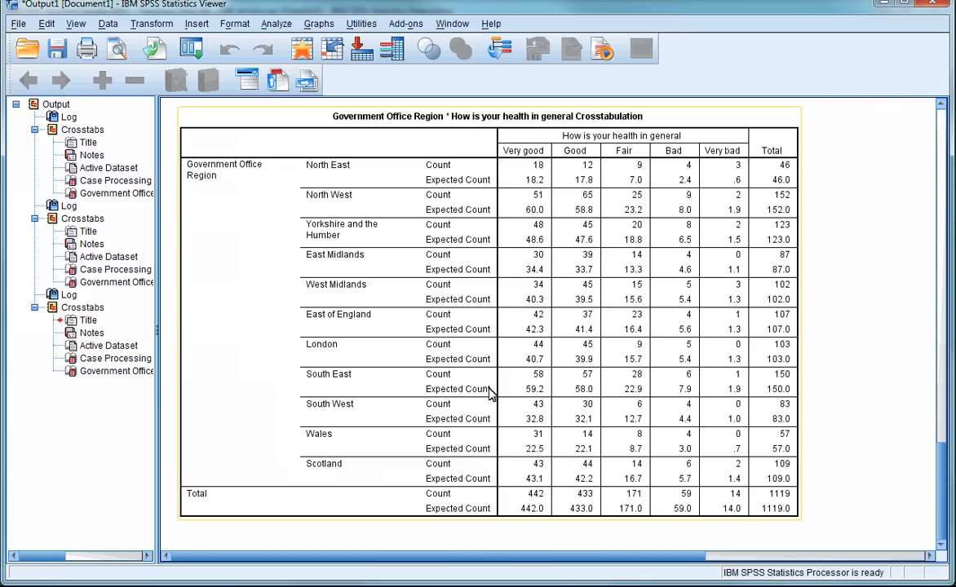
mouse_move(371, 398)
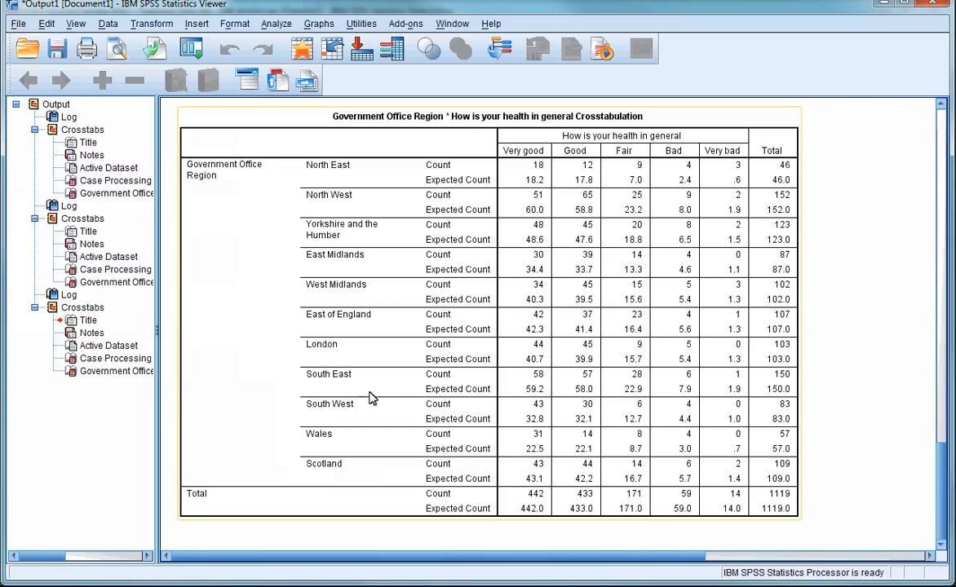